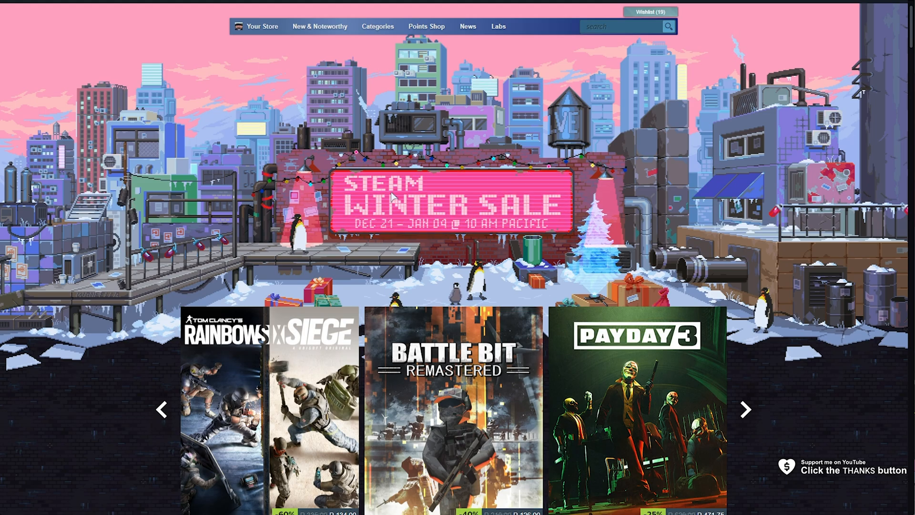
Step: Scroll the winter sale front page down to the 2023 Steam Awards voting banner
scroll(down, 3)
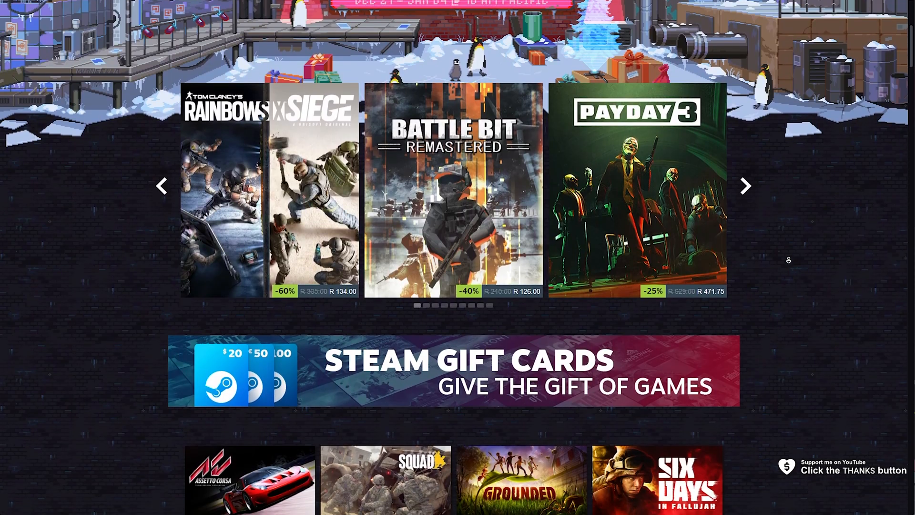
scroll(down, 3)
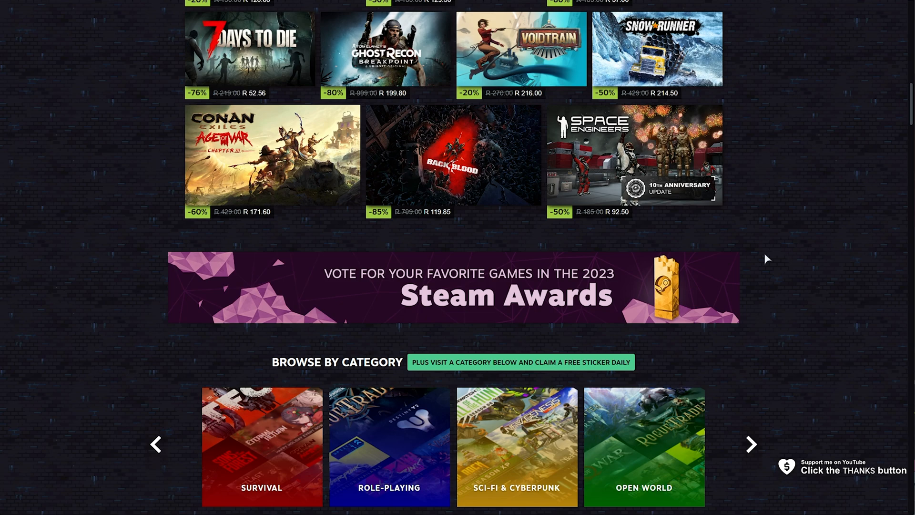
mouse_move(440, 308)
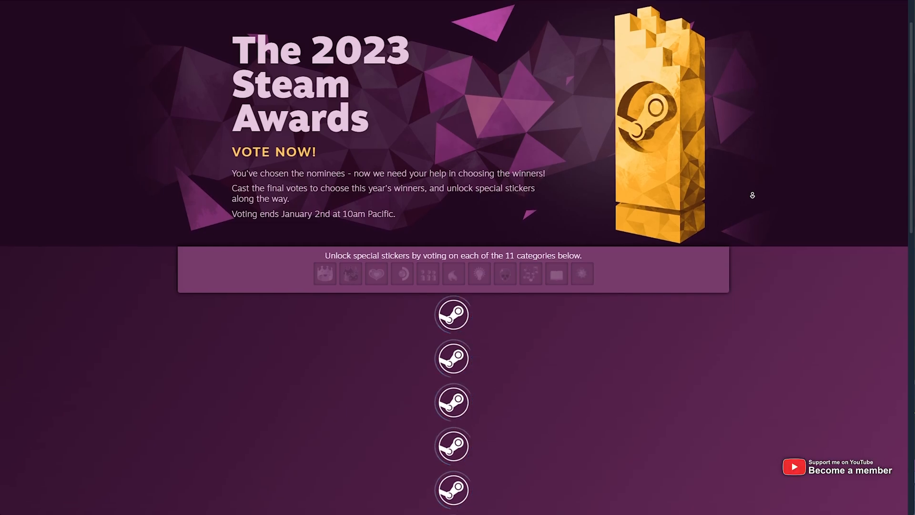
Step: Scroll the Steam Awards page to the Game of the Year finalists and their VOTE buttons
scroll(down, 3)
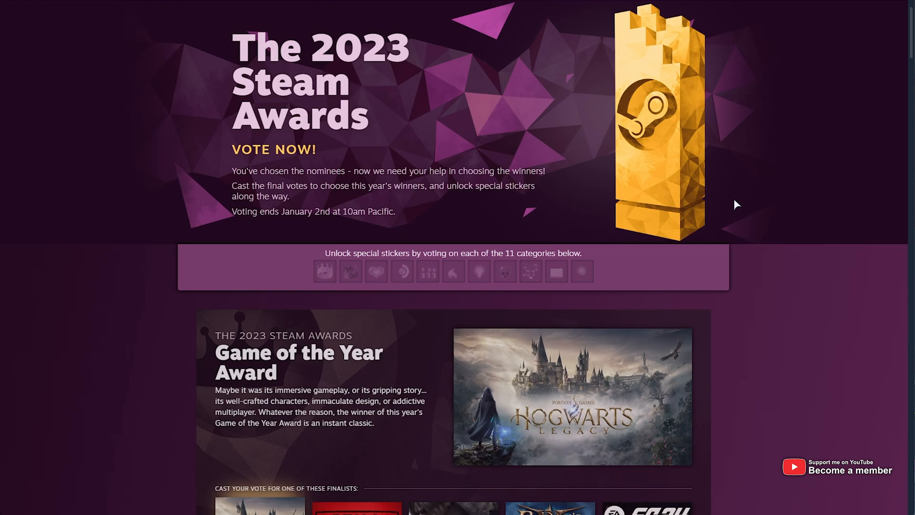
mouse_move(324, 270)
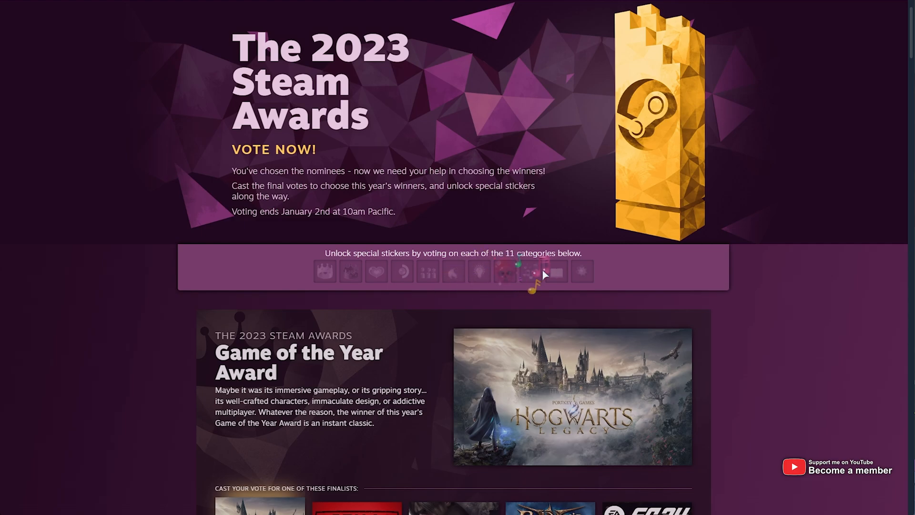
mouse_move(632, 293)
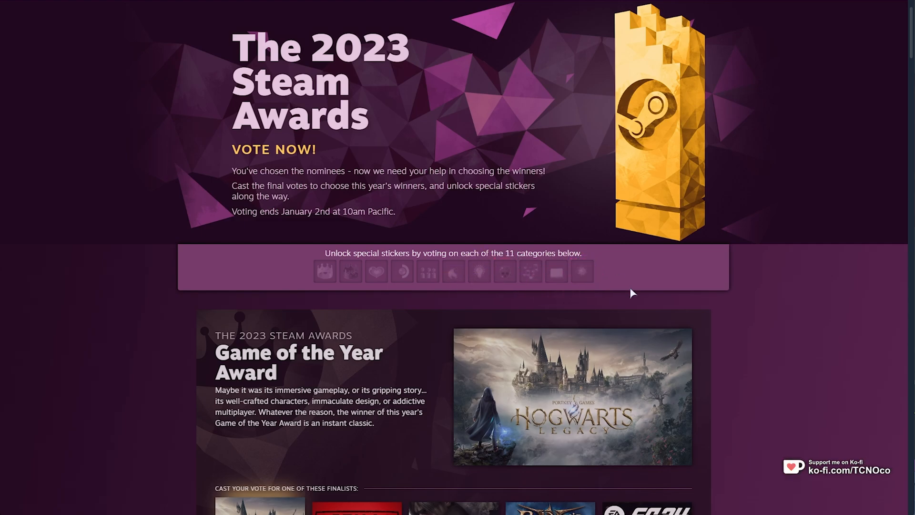
mouse_move(628, 284)
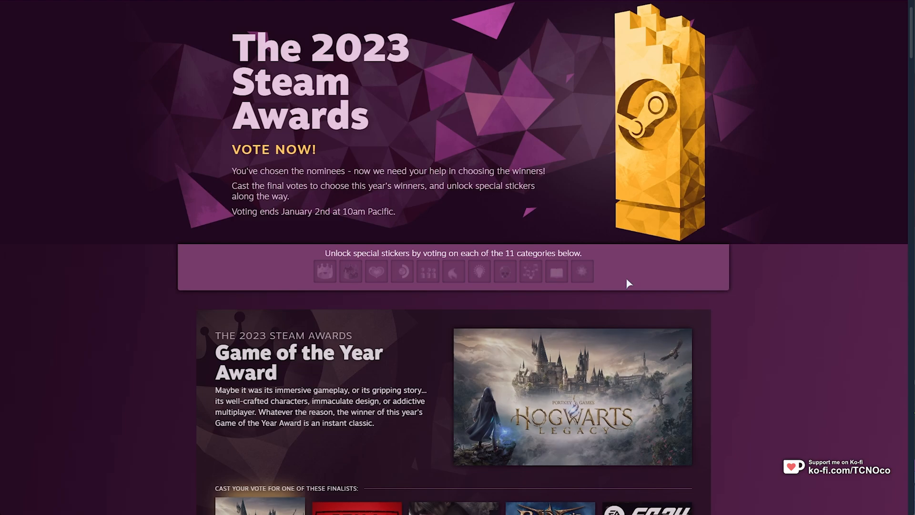
mouse_move(518, 290)
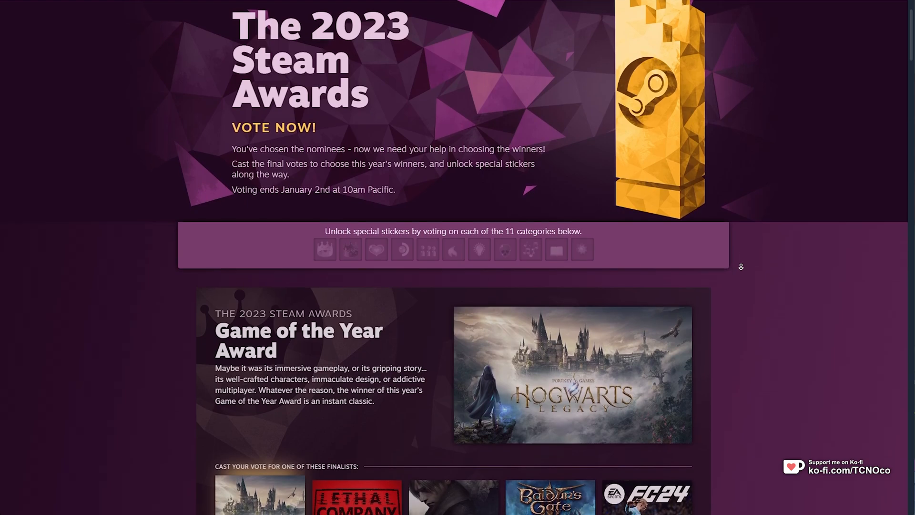
scroll(down, 3)
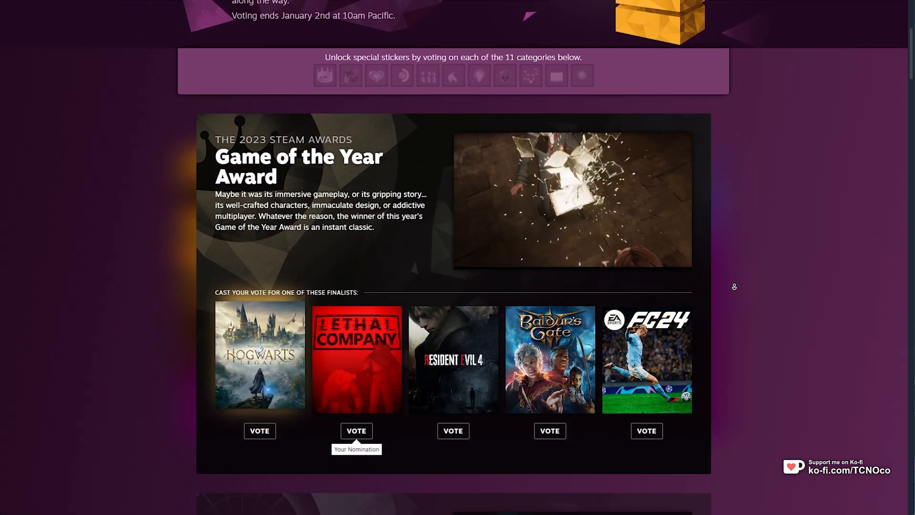
scroll(down, 3)
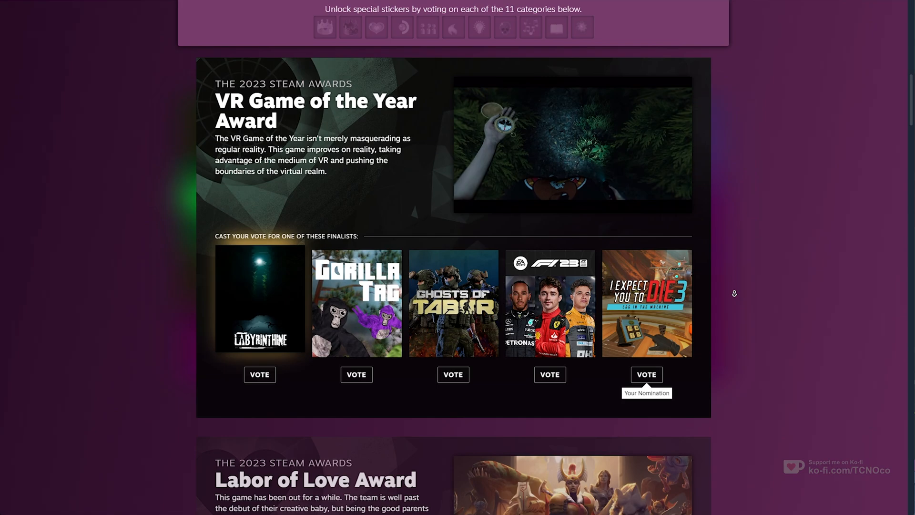
scroll(up, 3)
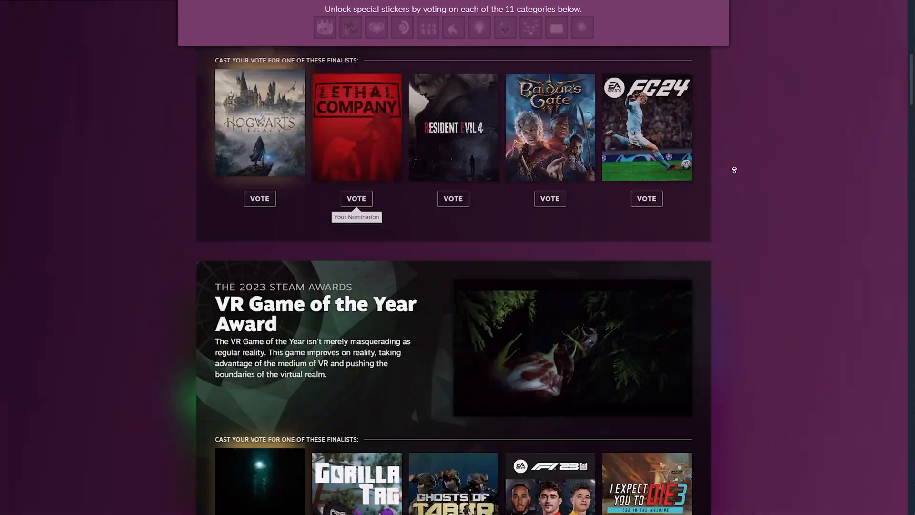
scroll(up, 3)
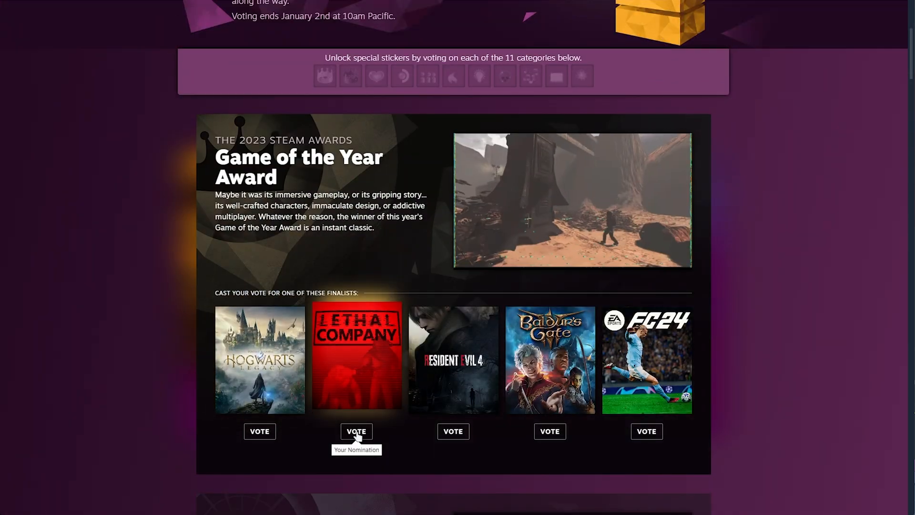
Step: Vote Lethal Company for Game of the Year and move on to the next category
click(356, 431)
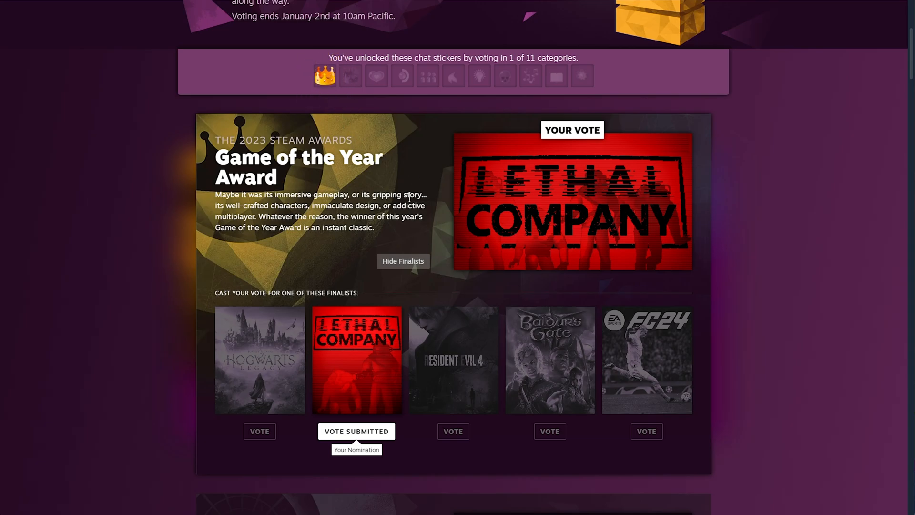
scroll(down, 3)
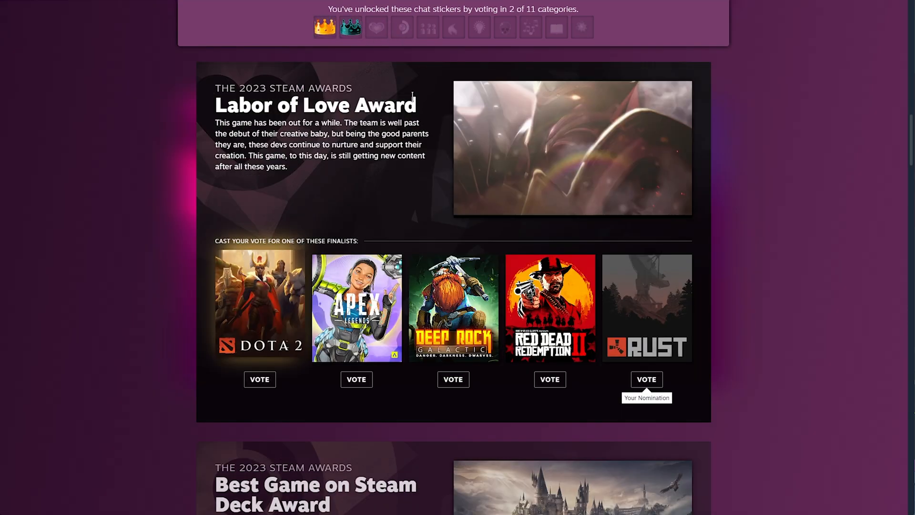
mouse_move(414, 93)
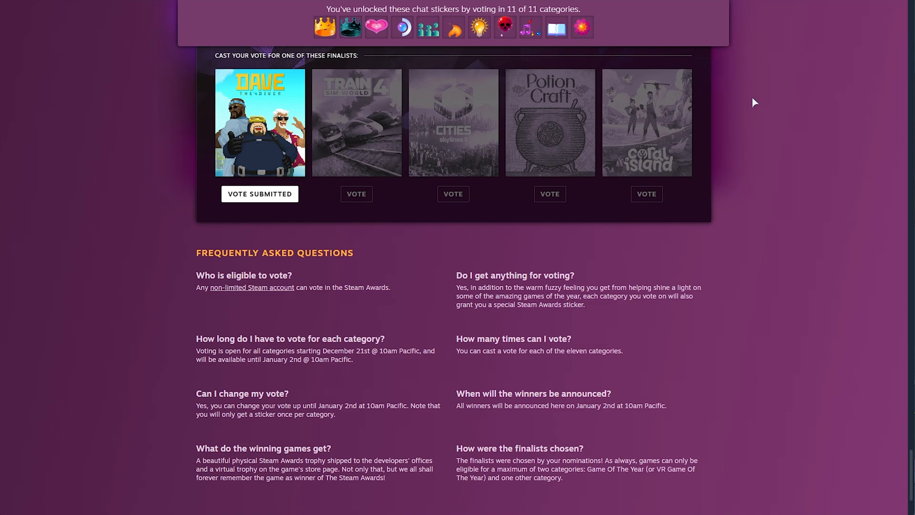
scroll(down, 3)
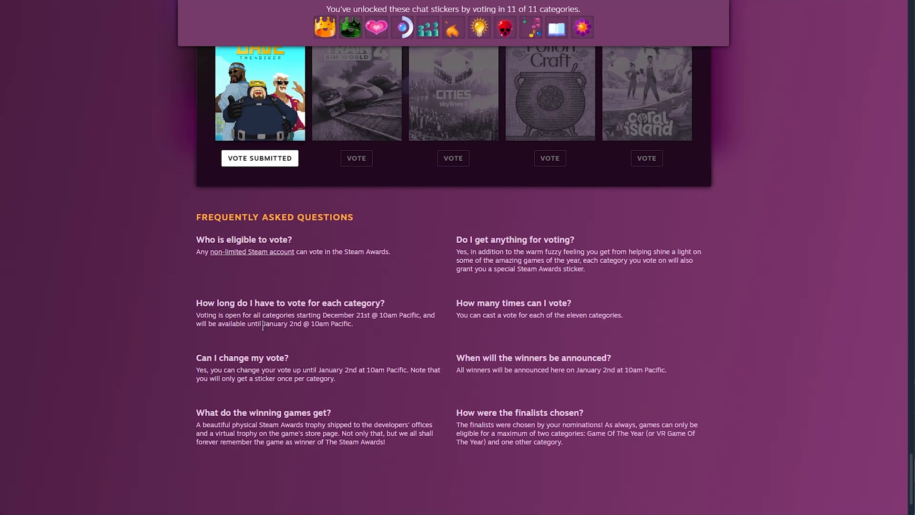
double_click(281, 323)
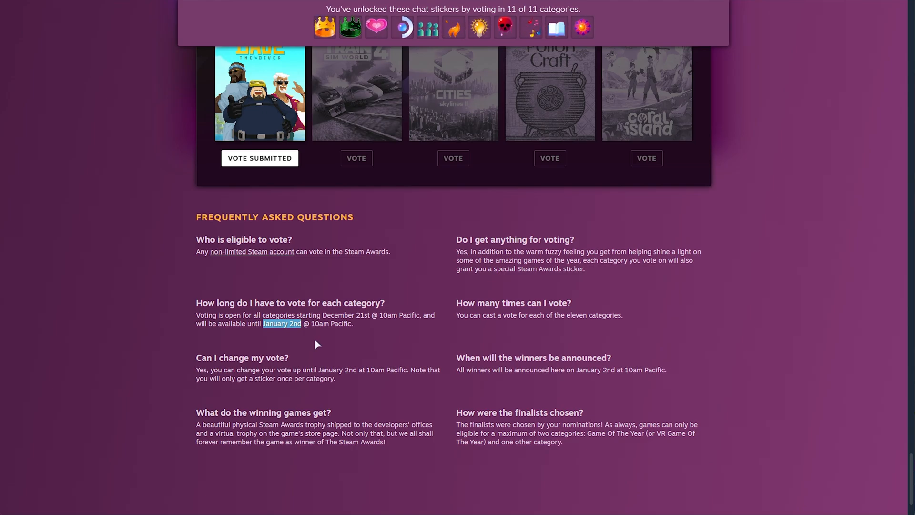
mouse_move(329, 350)
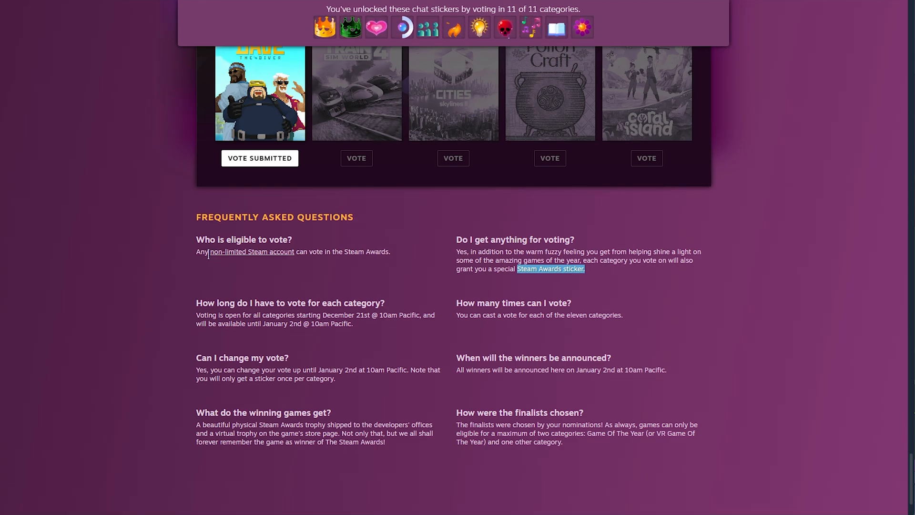
mouse_move(269, 256)
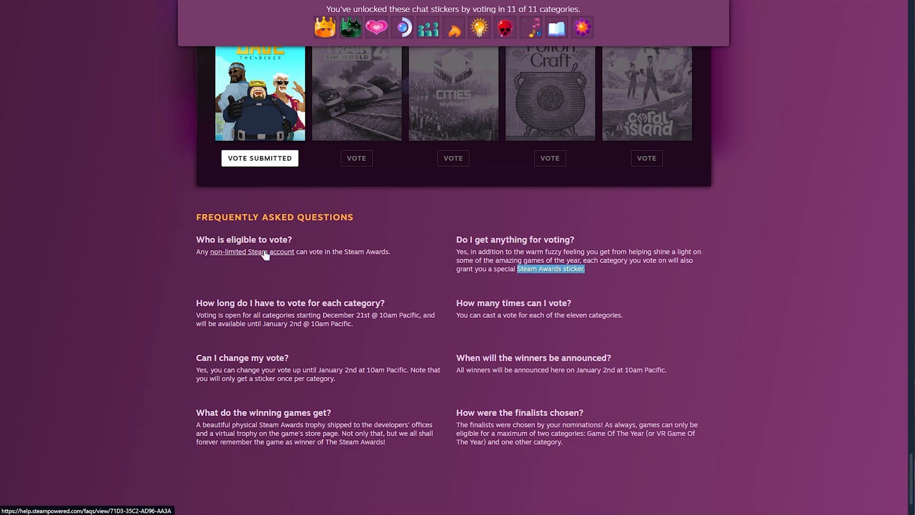
mouse_move(249, 280)
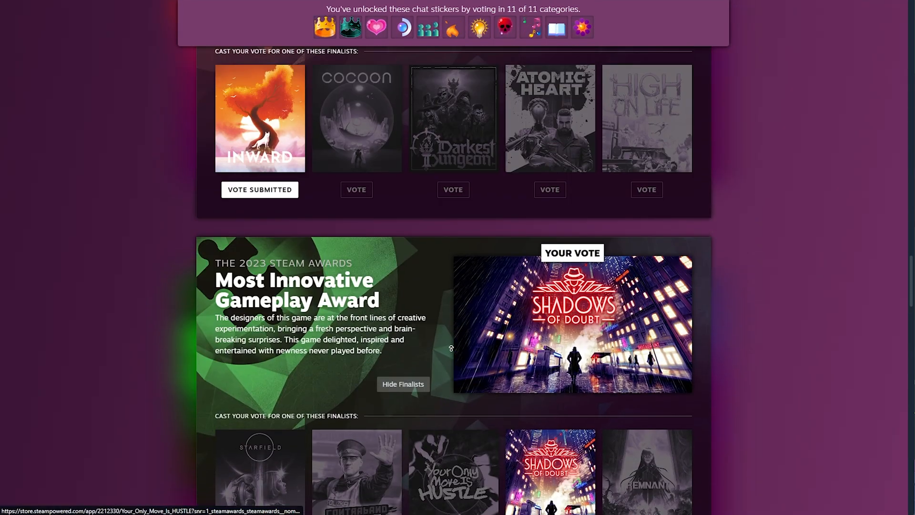
scroll(up, 3)
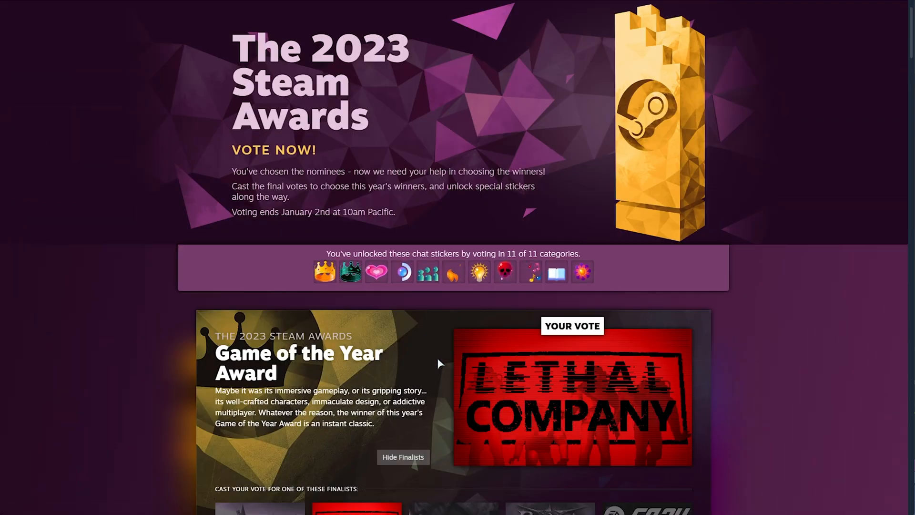
mouse_move(426, 339)
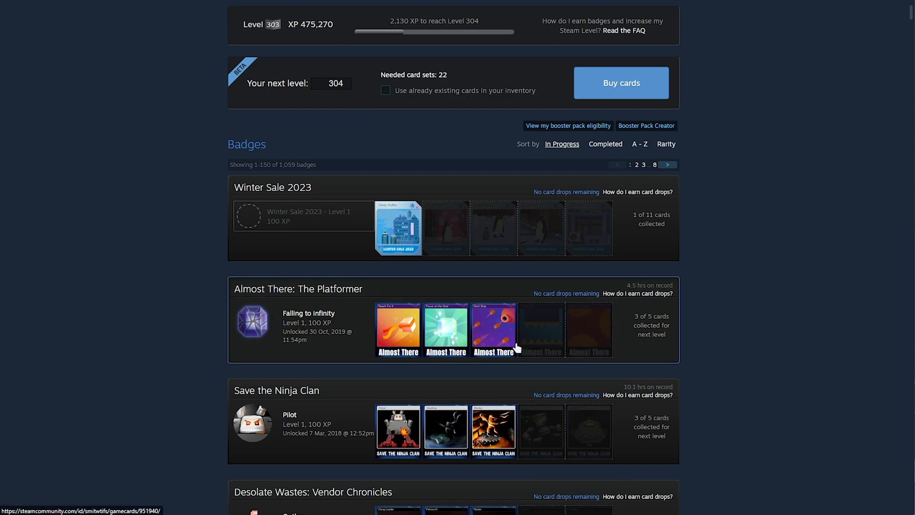
mouse_move(779, 398)
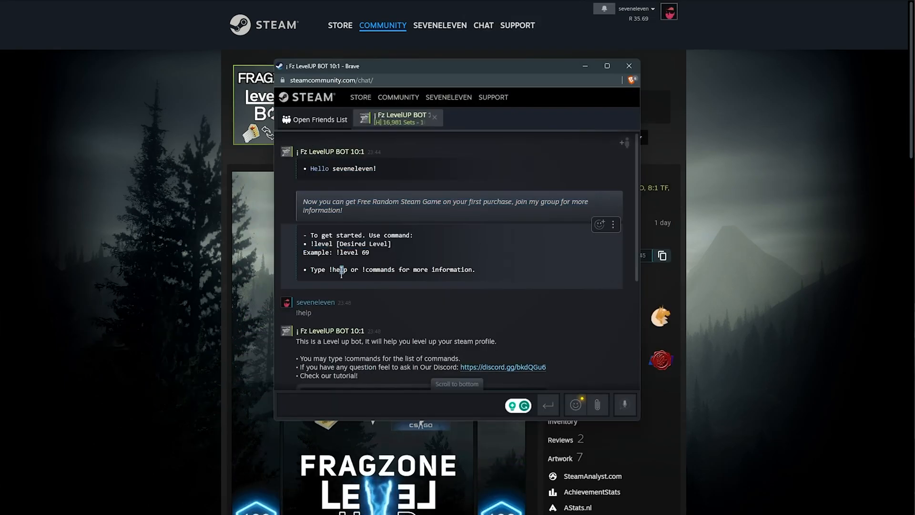
Step: Select the bot's command text and review the bot's profile below the chat
double_click(377, 269)
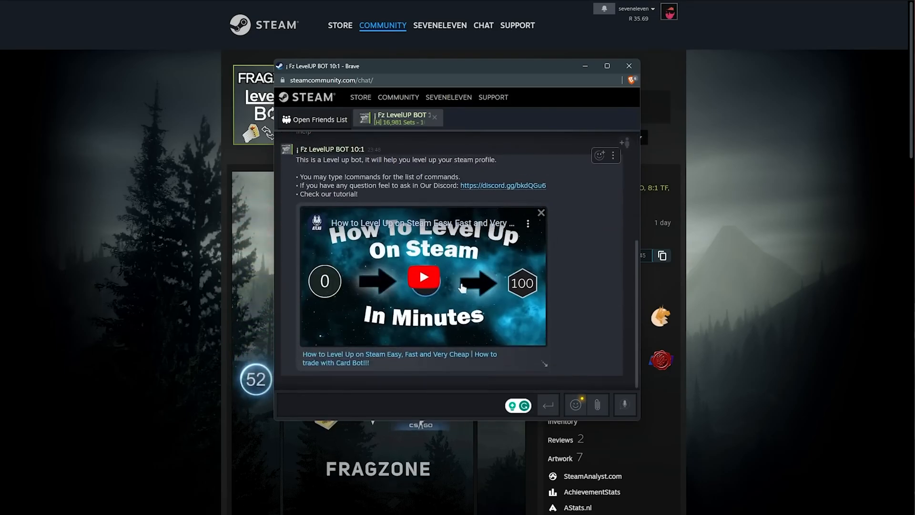
click(628, 66)
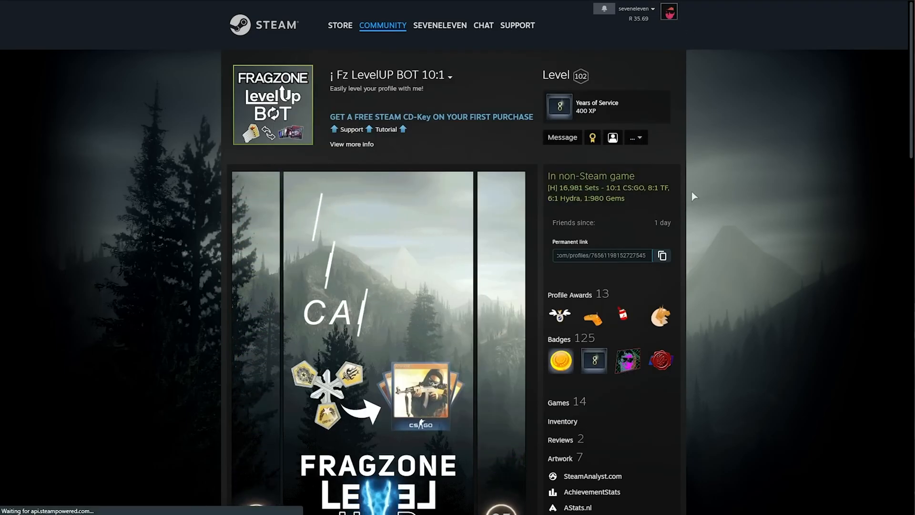
click(439, 25)
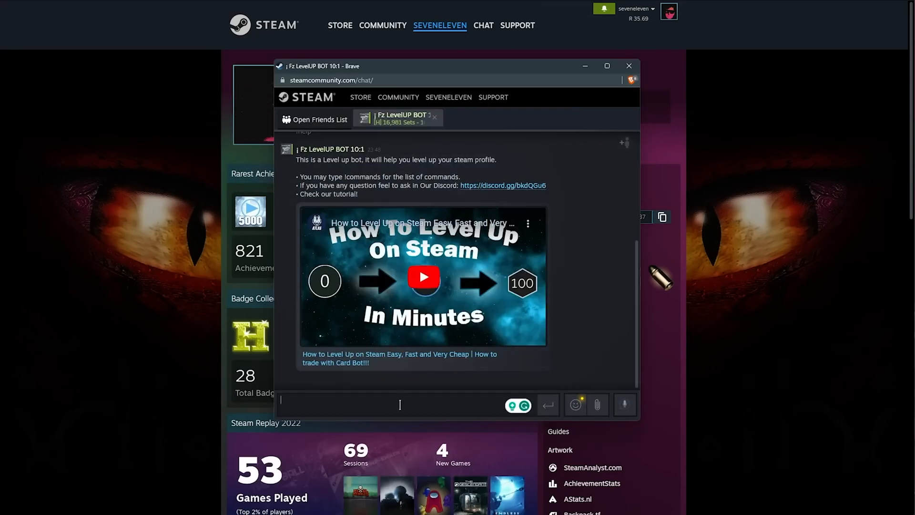
scroll(down, 3)
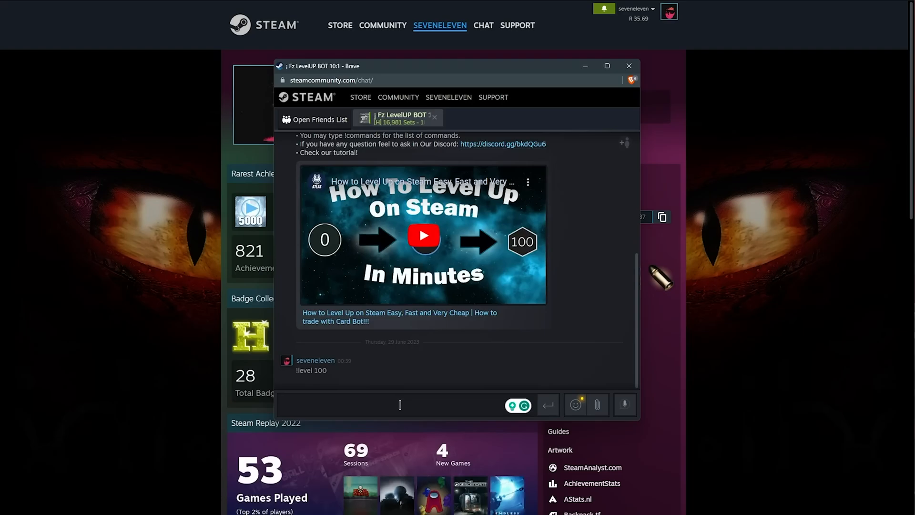
scroll(down, 3)
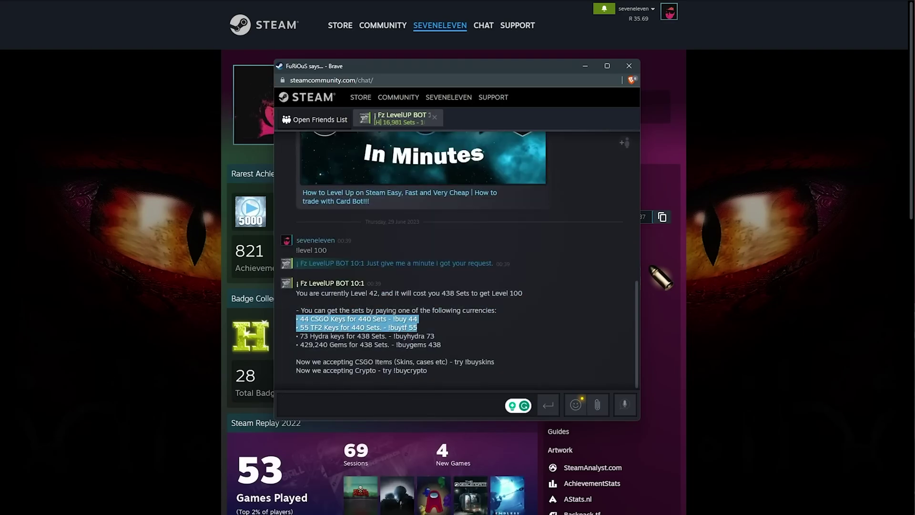
mouse_move(348, 352)
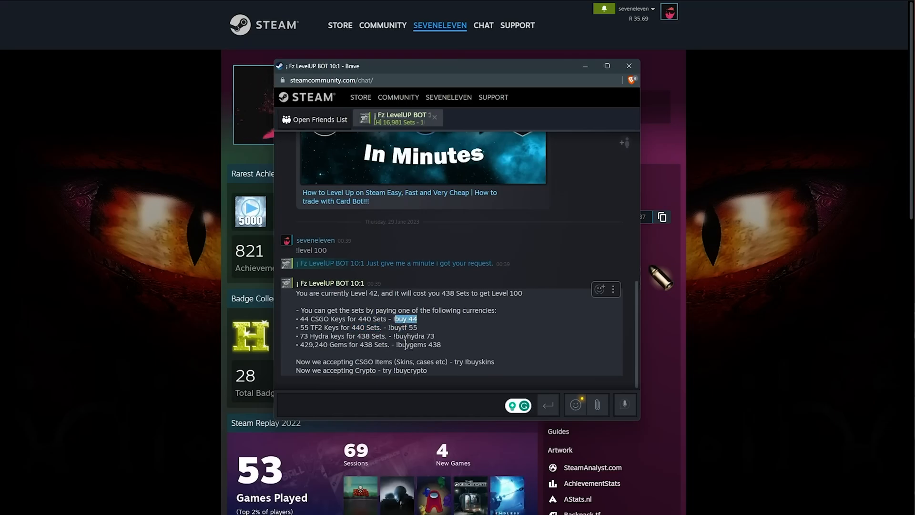
Step: Paste the copied !buytf 55 purchase command into the chat reply box
click(382, 404)
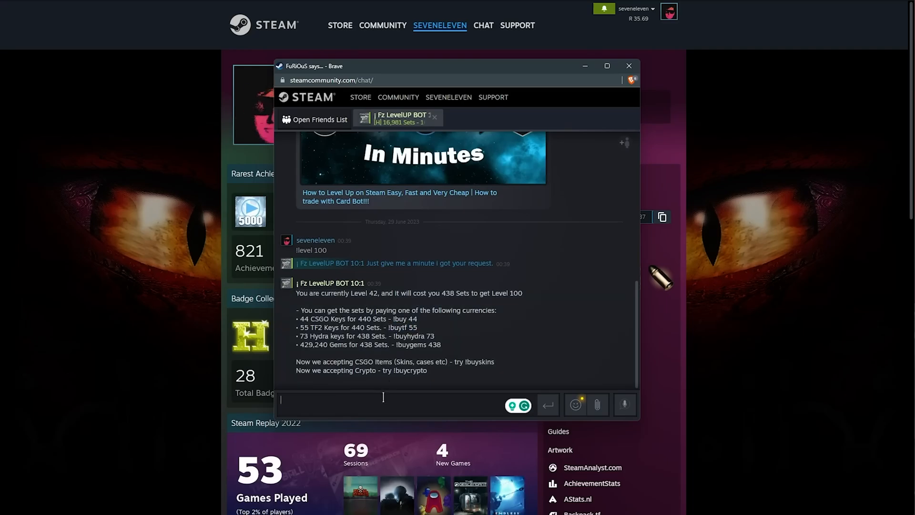
right_click(382, 398)
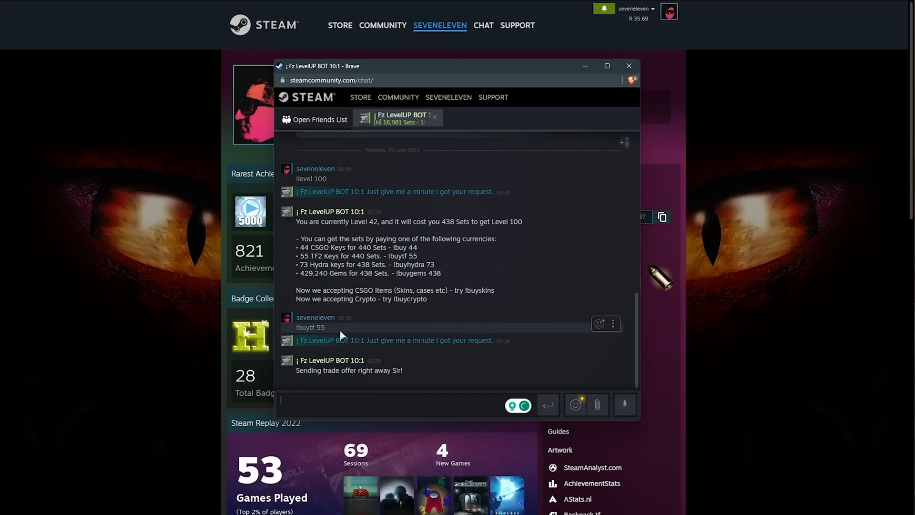
Step: Send !buytf 55 and view the bot's trade offer of 440 sets for 55 TF2 keys
double_click(310, 327)
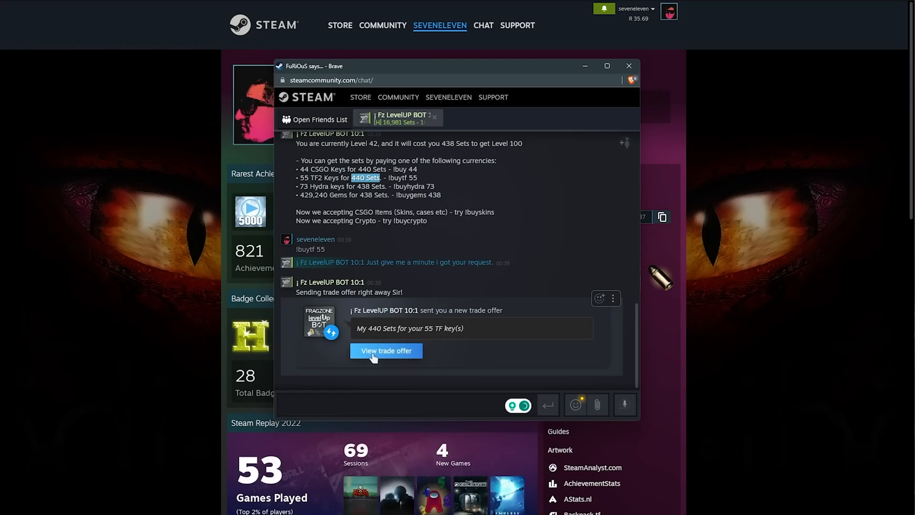
click(386, 349)
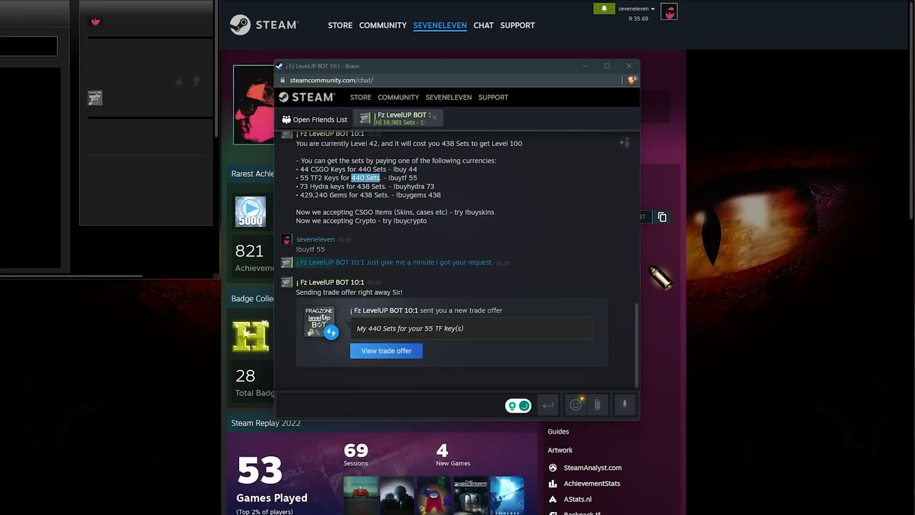
click(386, 350)
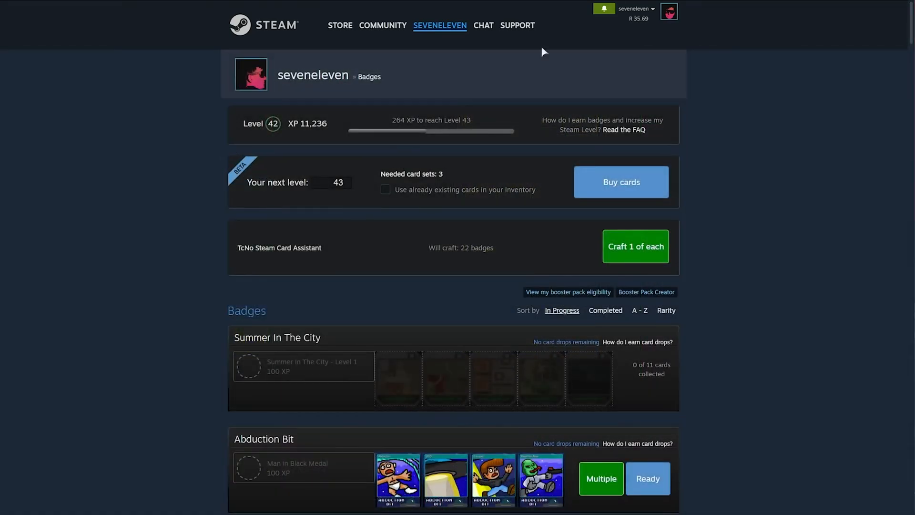
scroll(down, 3)
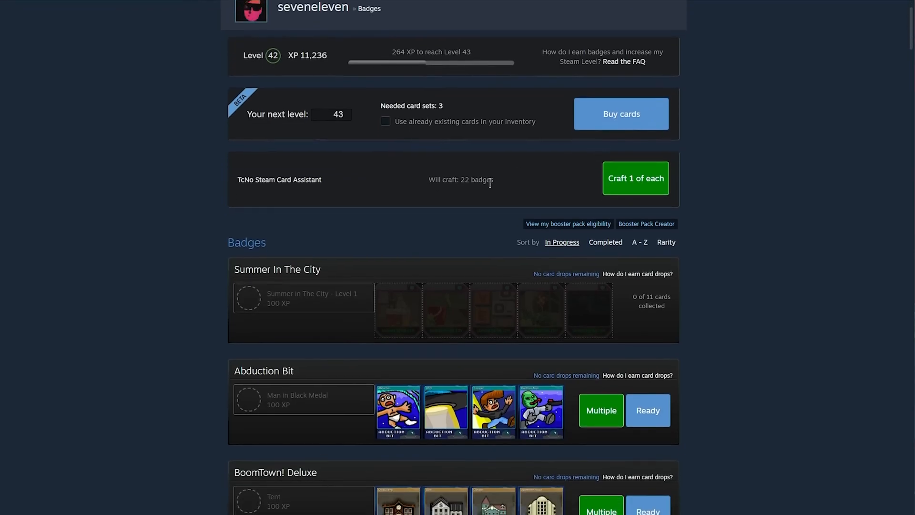
scroll(down, 3)
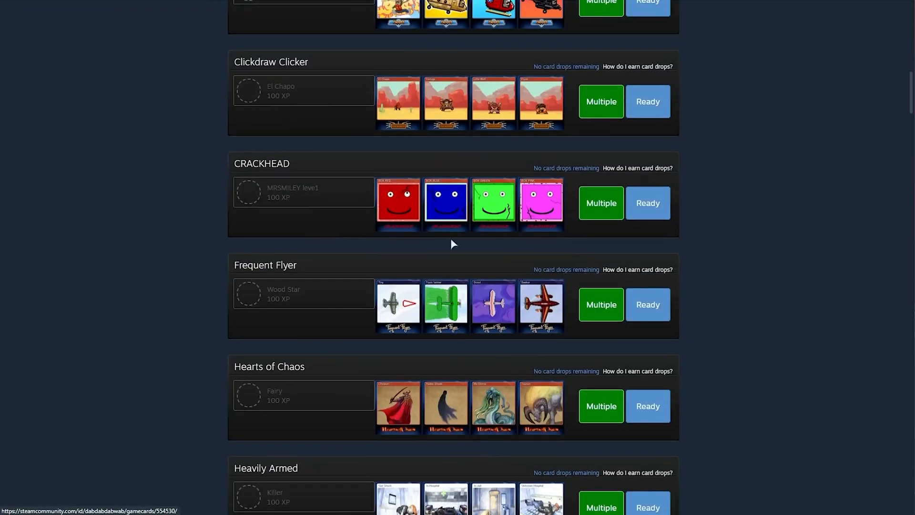
scroll(down, 3)
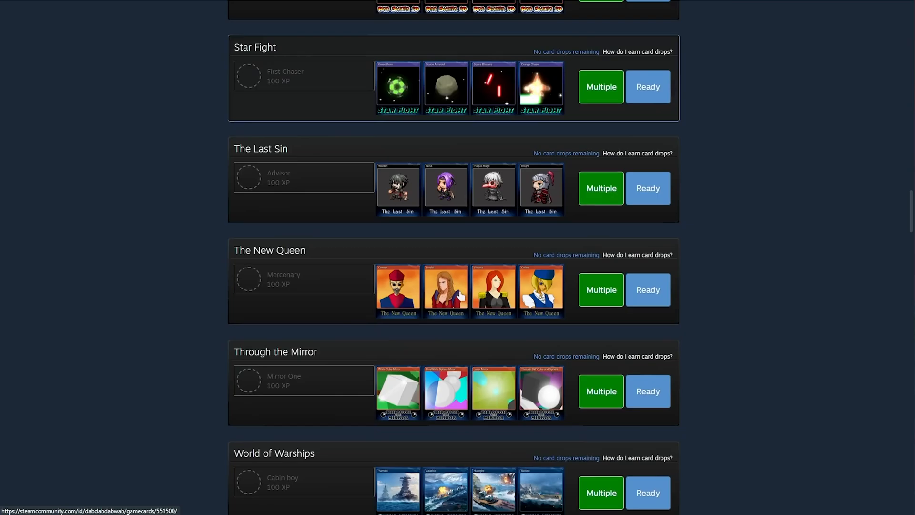
scroll(up, 3)
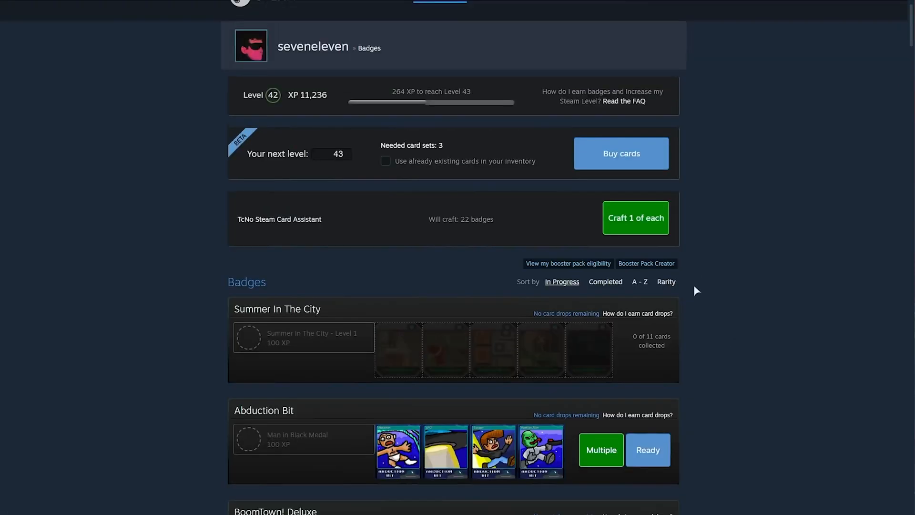
scroll(up, 3)
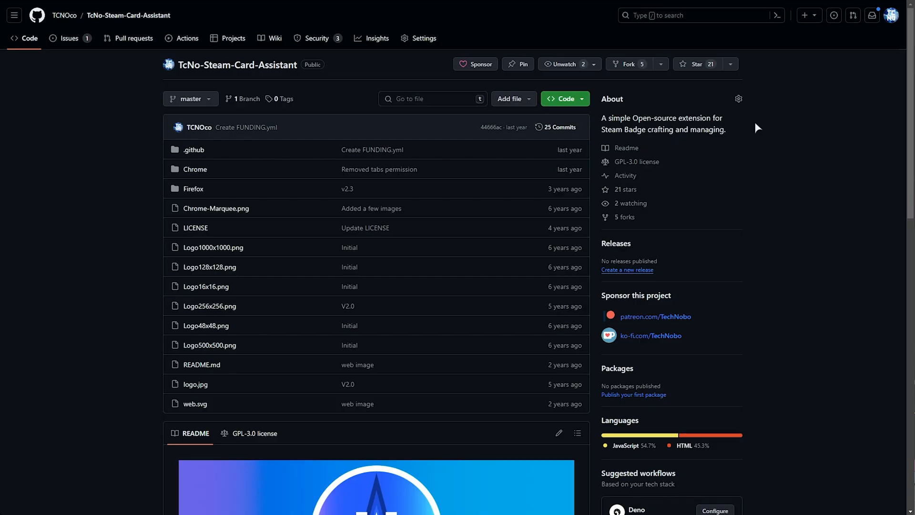
mouse_move(620, 188)
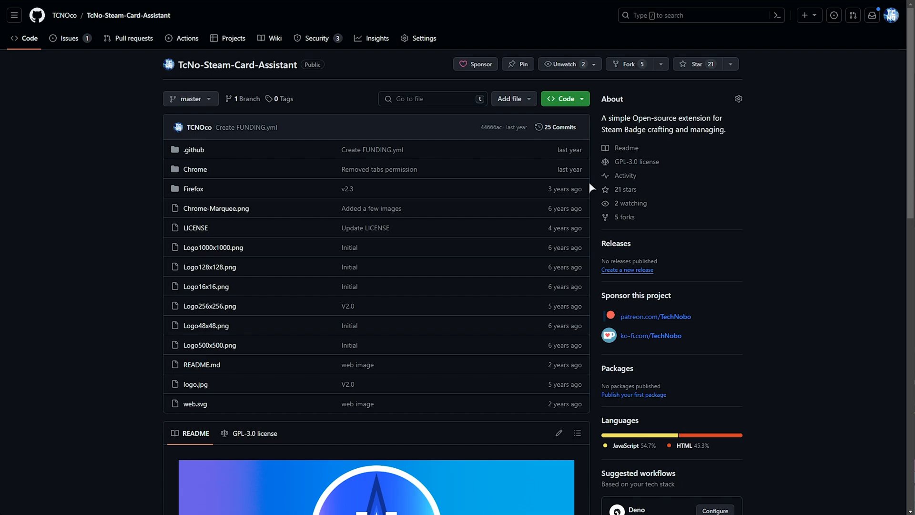
scroll(down, 3)
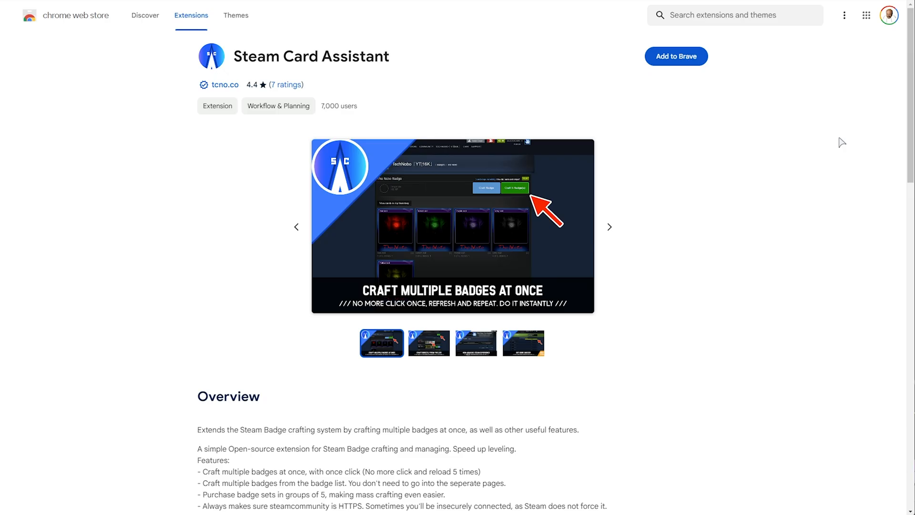
mouse_move(813, 132)
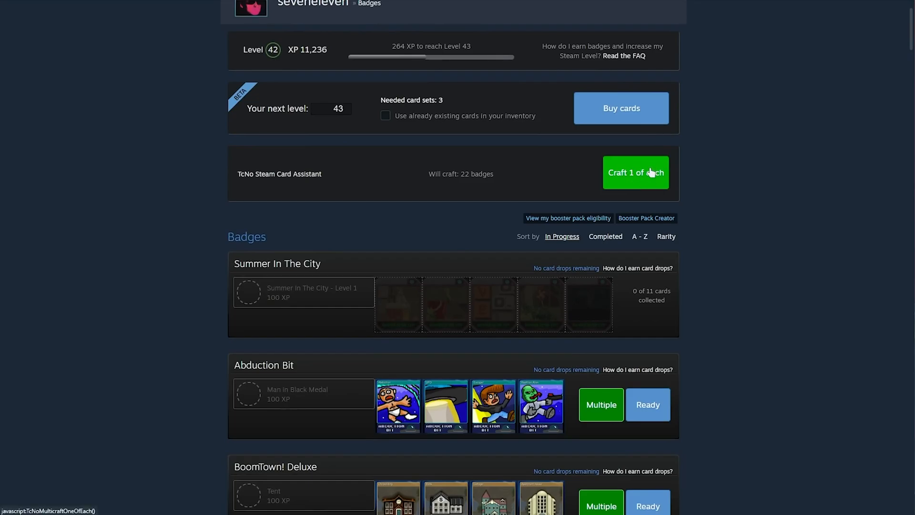
Step: Craft 1 of each ready badge three rounds, raising the account from Level 42 to 51
click(634, 173)
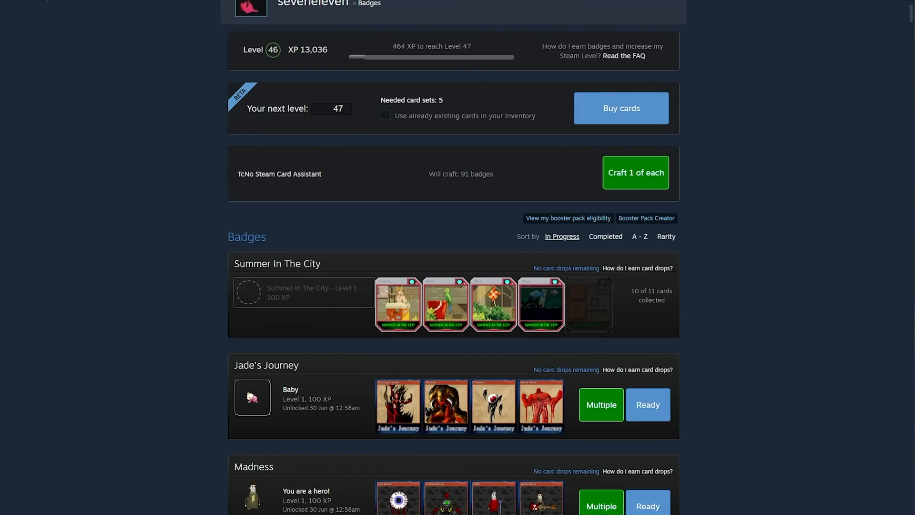
click(635, 172)
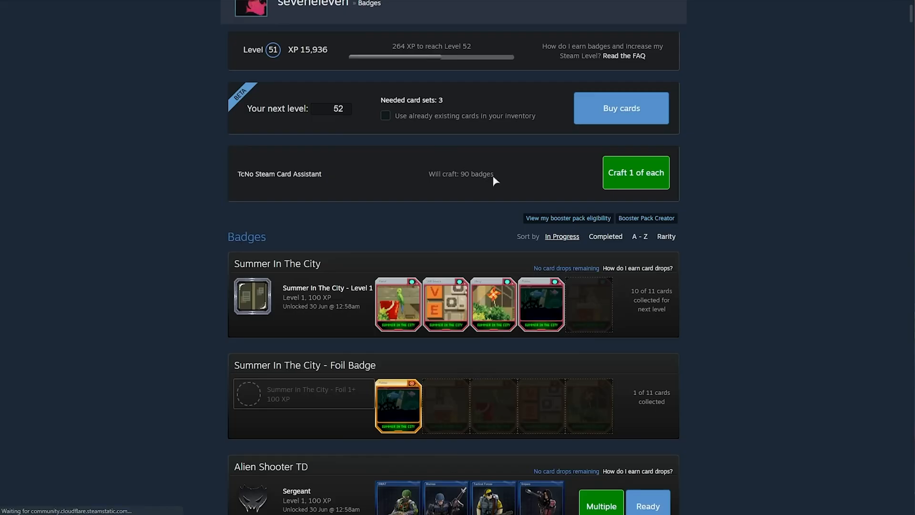
click(636, 172)
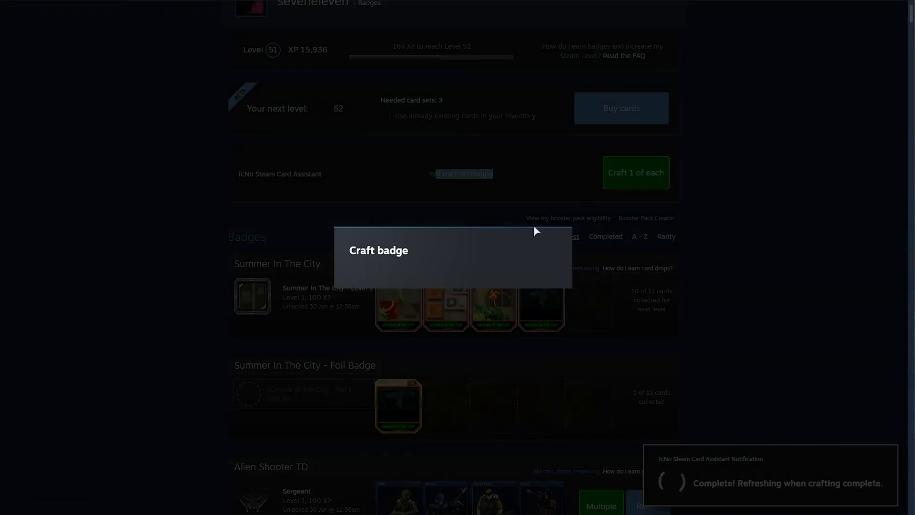
scroll(down, 3)
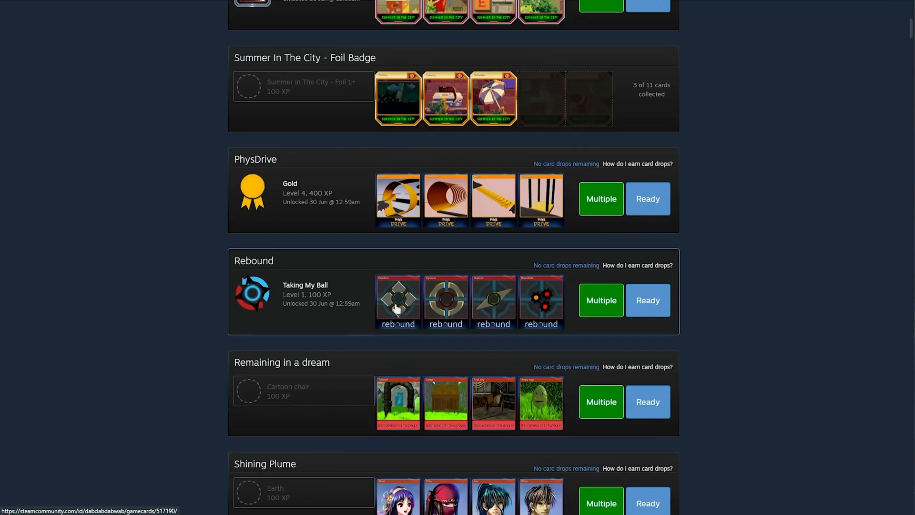
Step: Craft the Remaining in a dream and Shining Plume badges multiple times via the count prompt
click(600, 198)
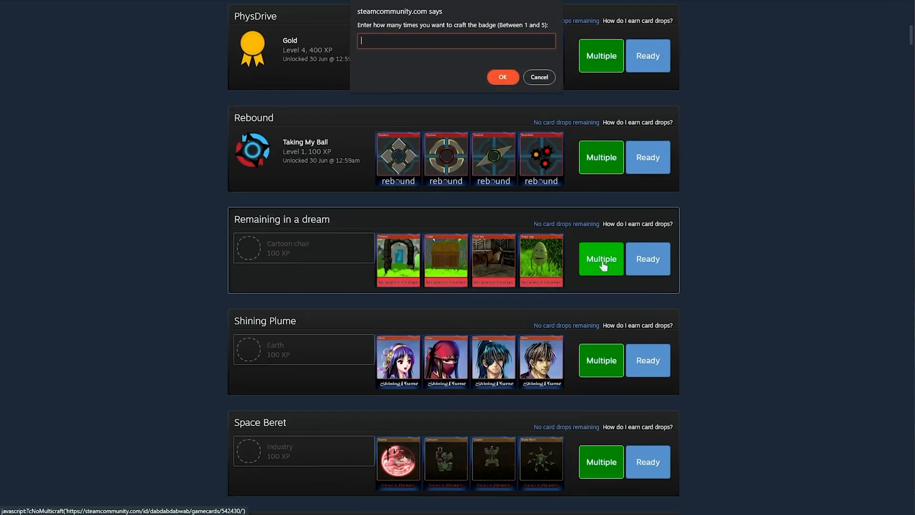
click(501, 77)
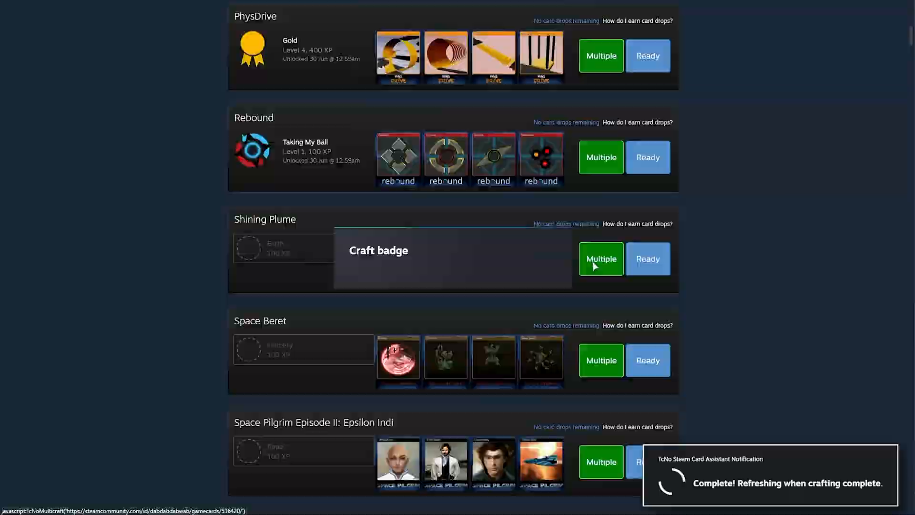
click(600, 258)
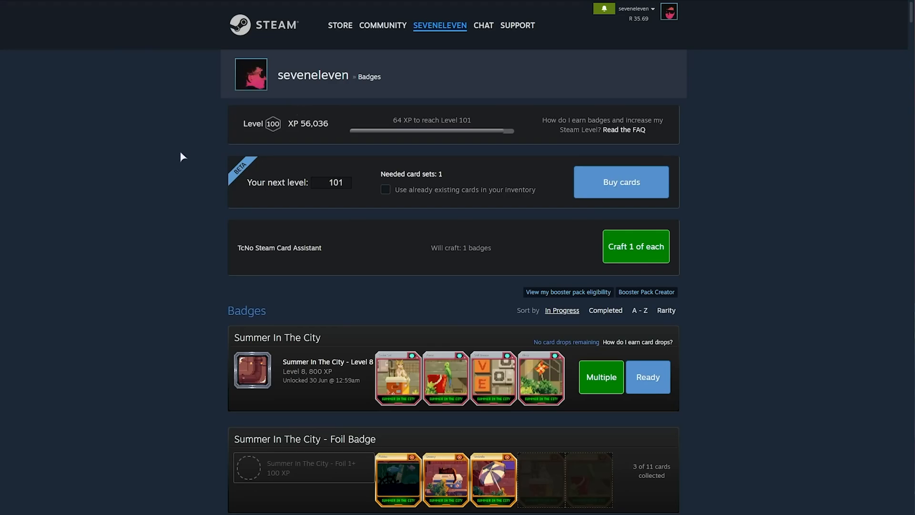
Step: Scroll the other profile's badges page to the Winter Sale 2023 badge row
scroll(down, 3)
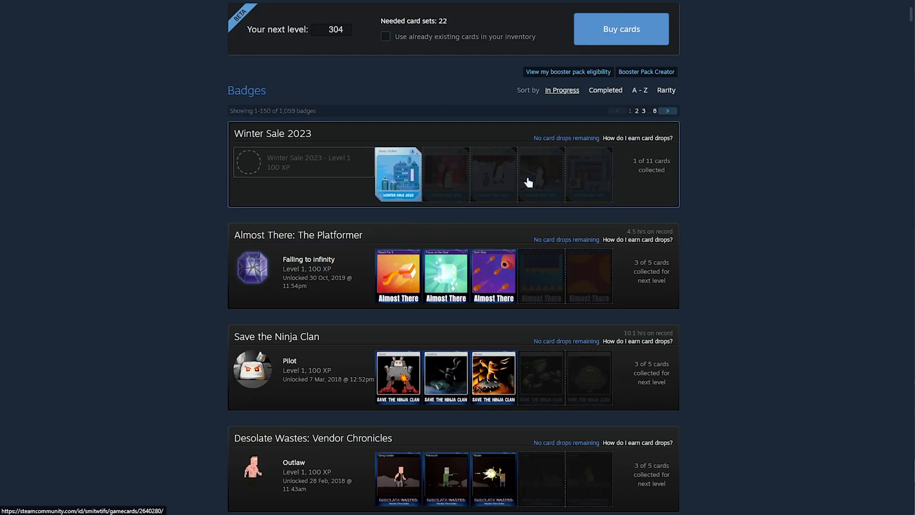
mouse_move(373, 171)
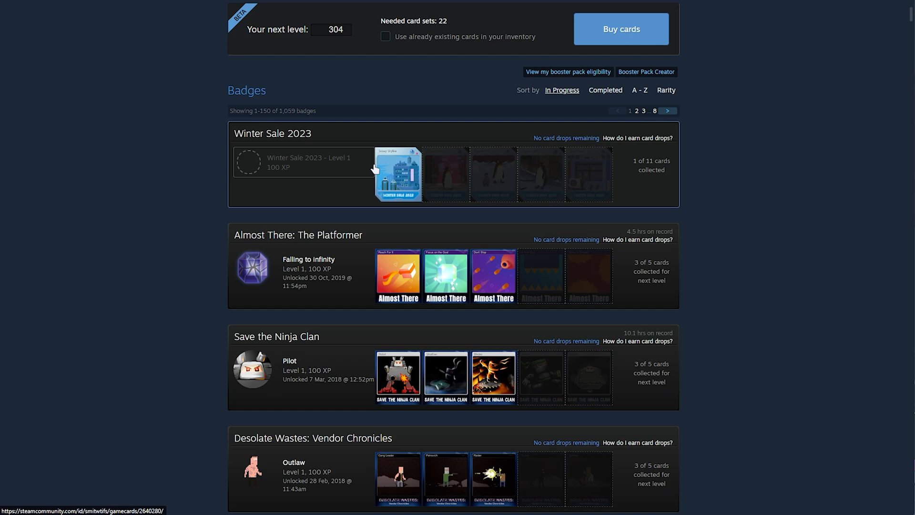
mouse_move(492, 130)
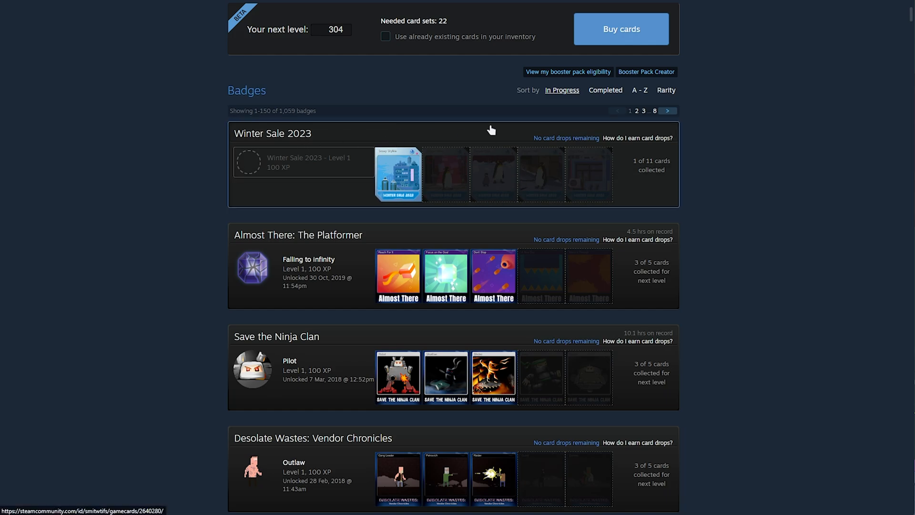
mouse_move(390, 169)
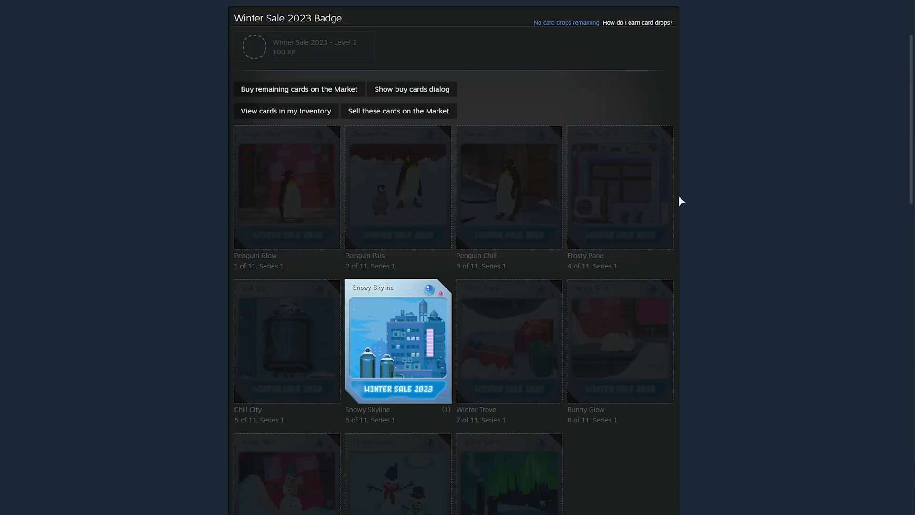
mouse_move(716, 178)
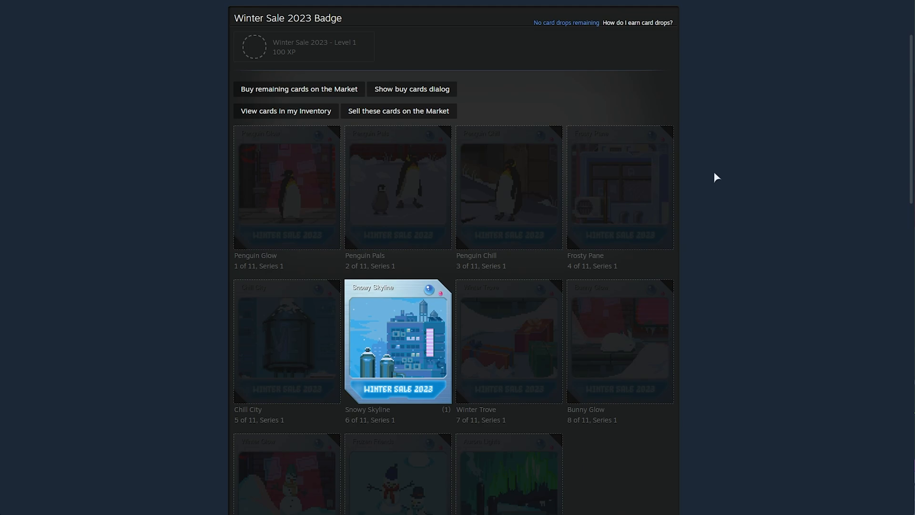
Step: Scroll through the Winter Sale 2023 badge's 11 cards, only Snowy Skyline owned
scroll(up, 3)
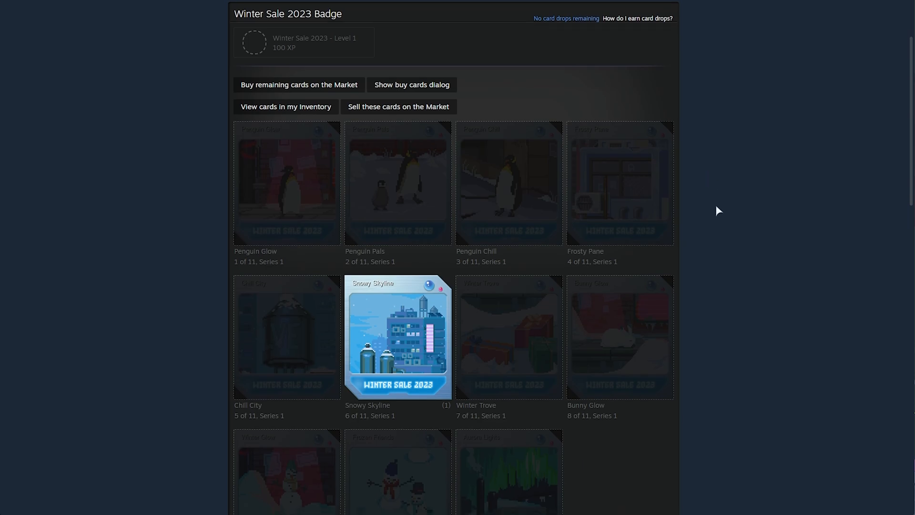